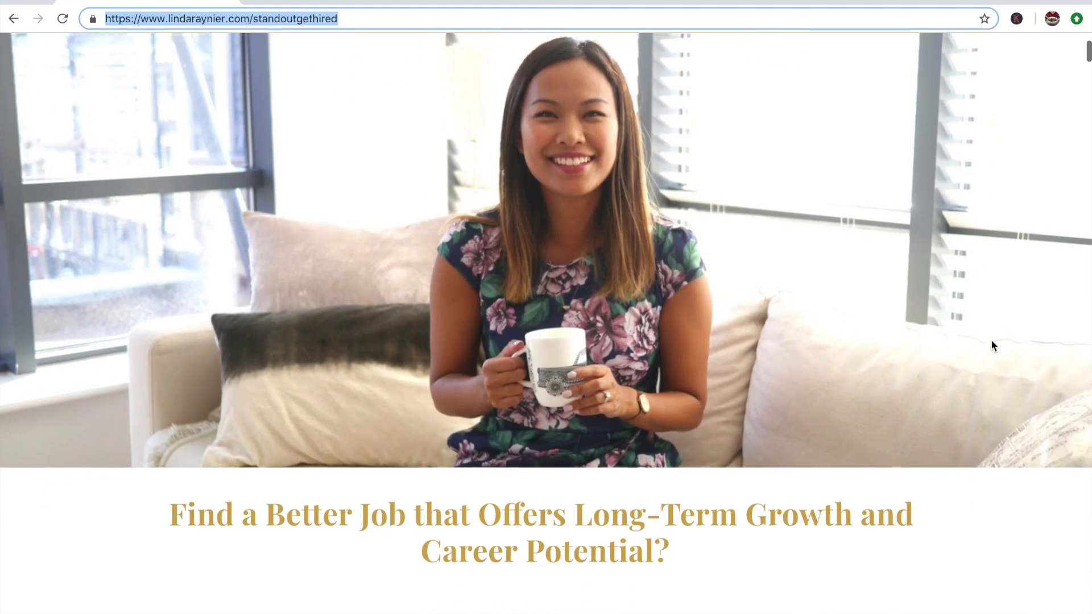
scroll("down", 3)
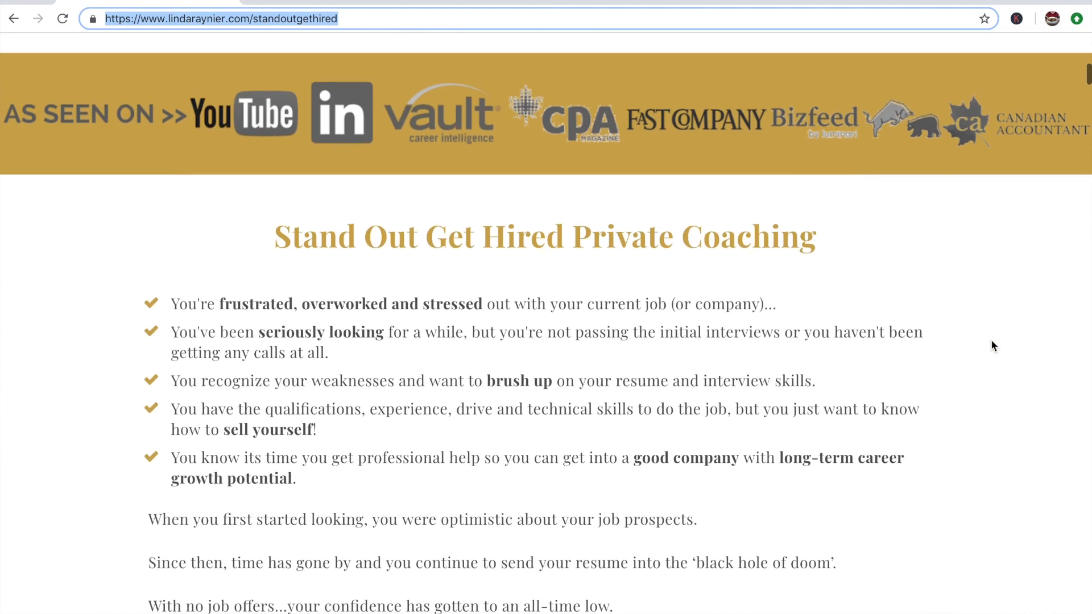
scroll("down", 3)
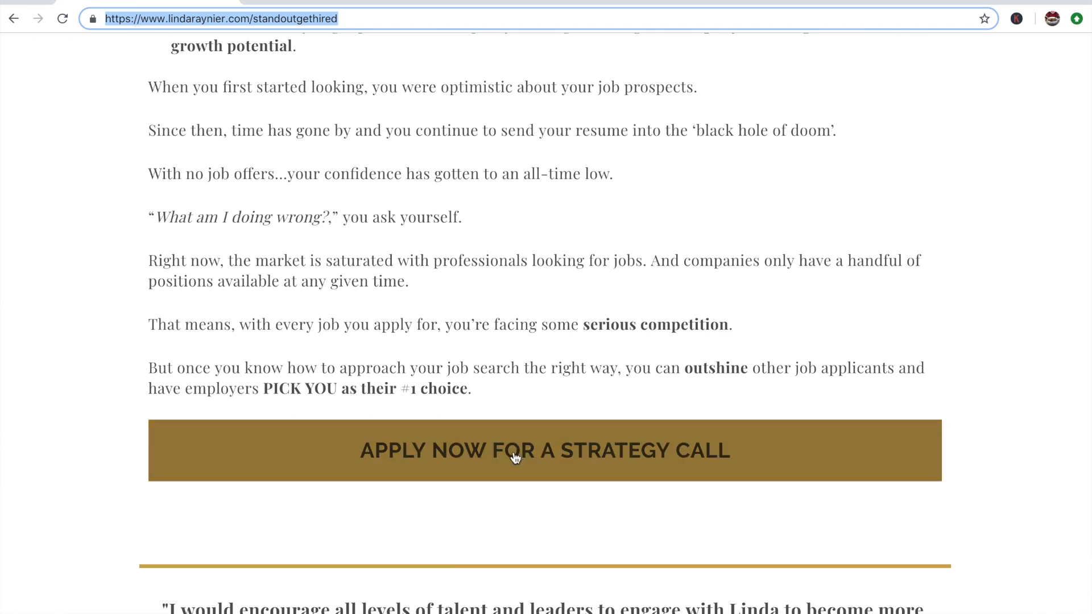
scroll("down", 3)
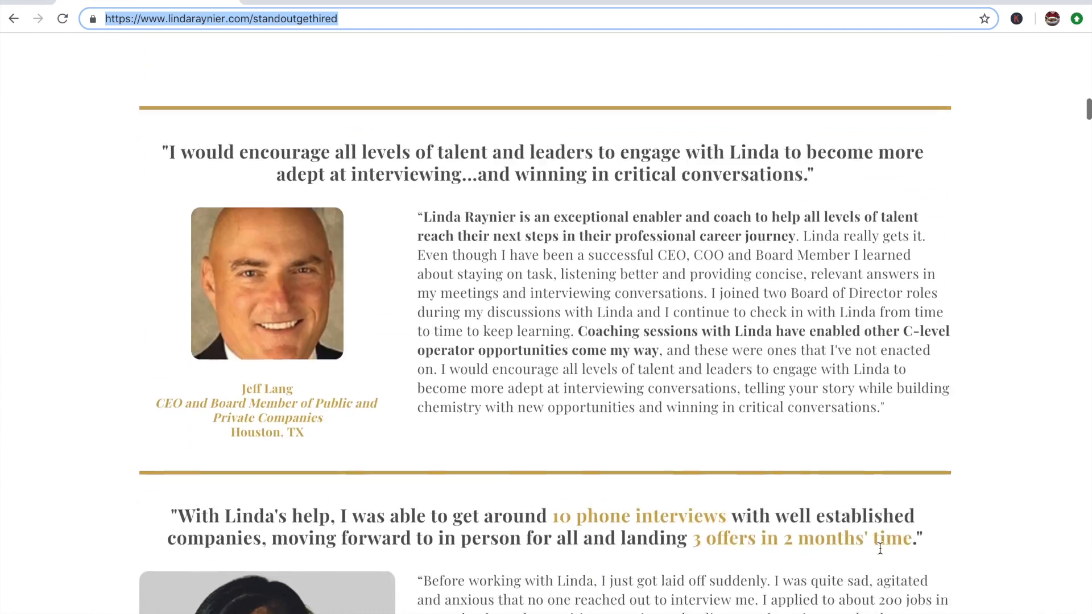
scroll("down", 3)
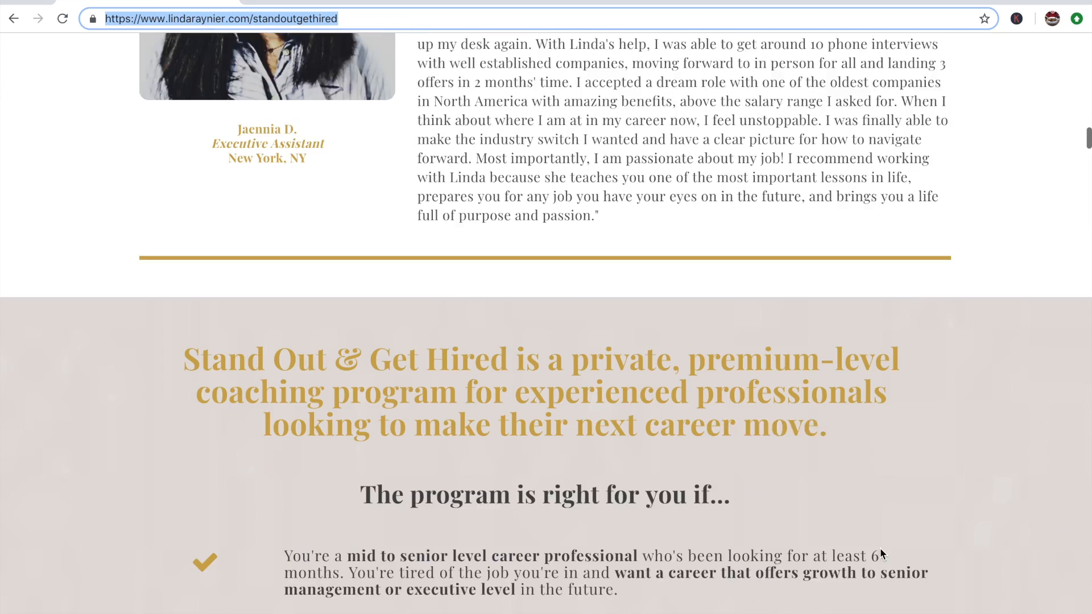
scroll("down", 3)
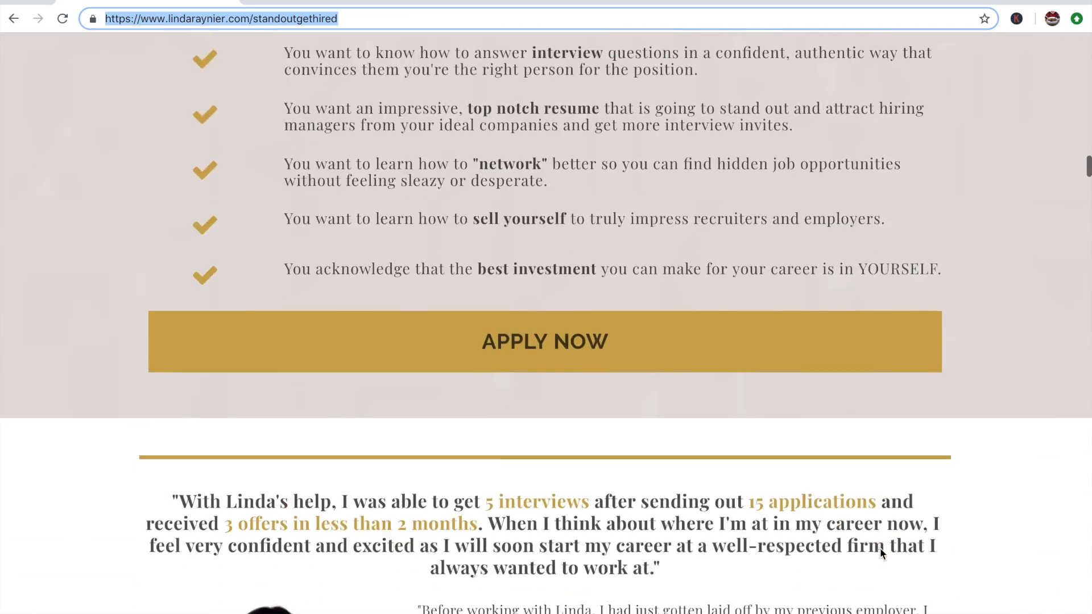